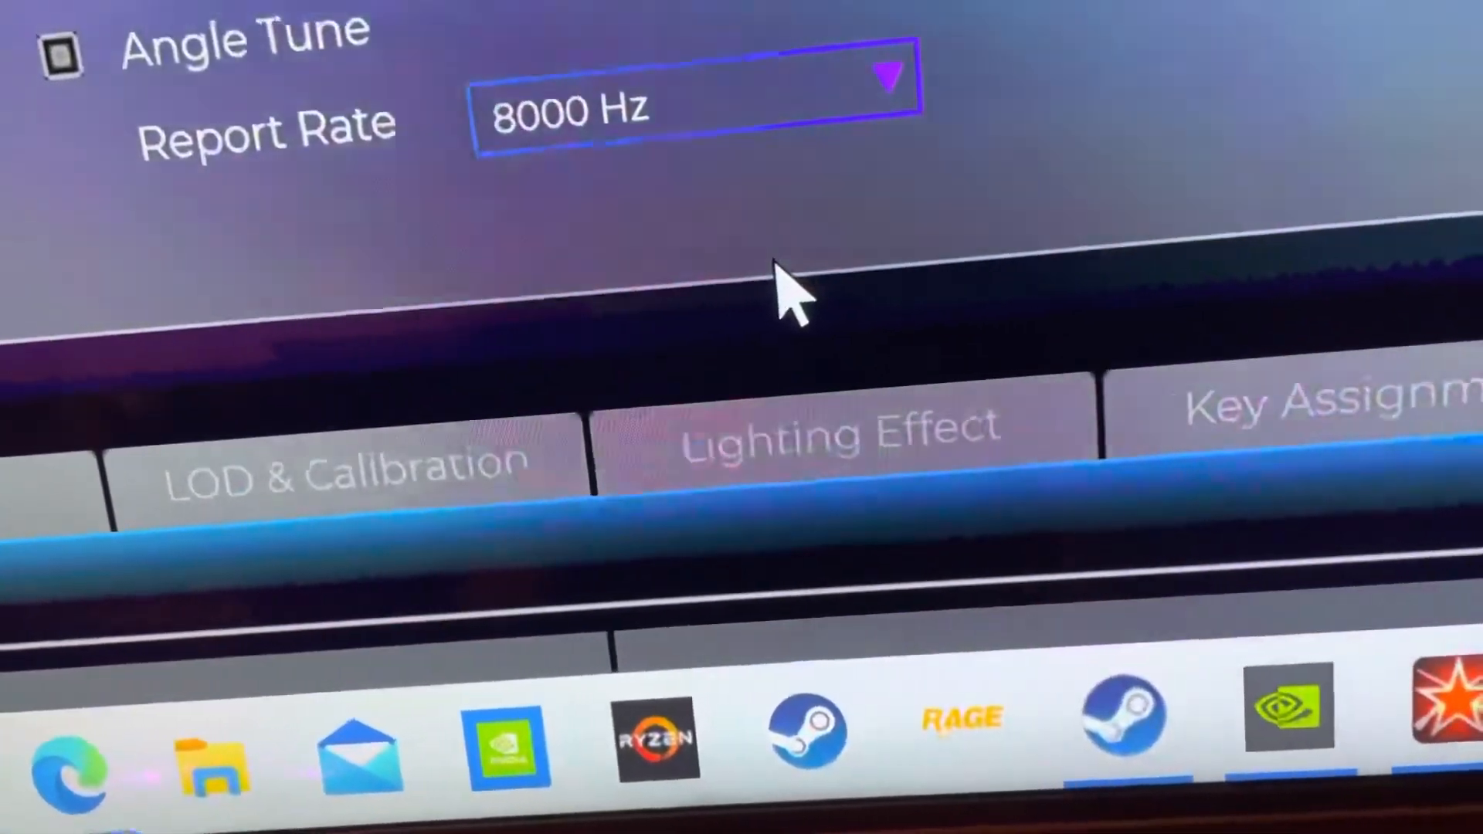
pyautogui.moveTo(870, 583)
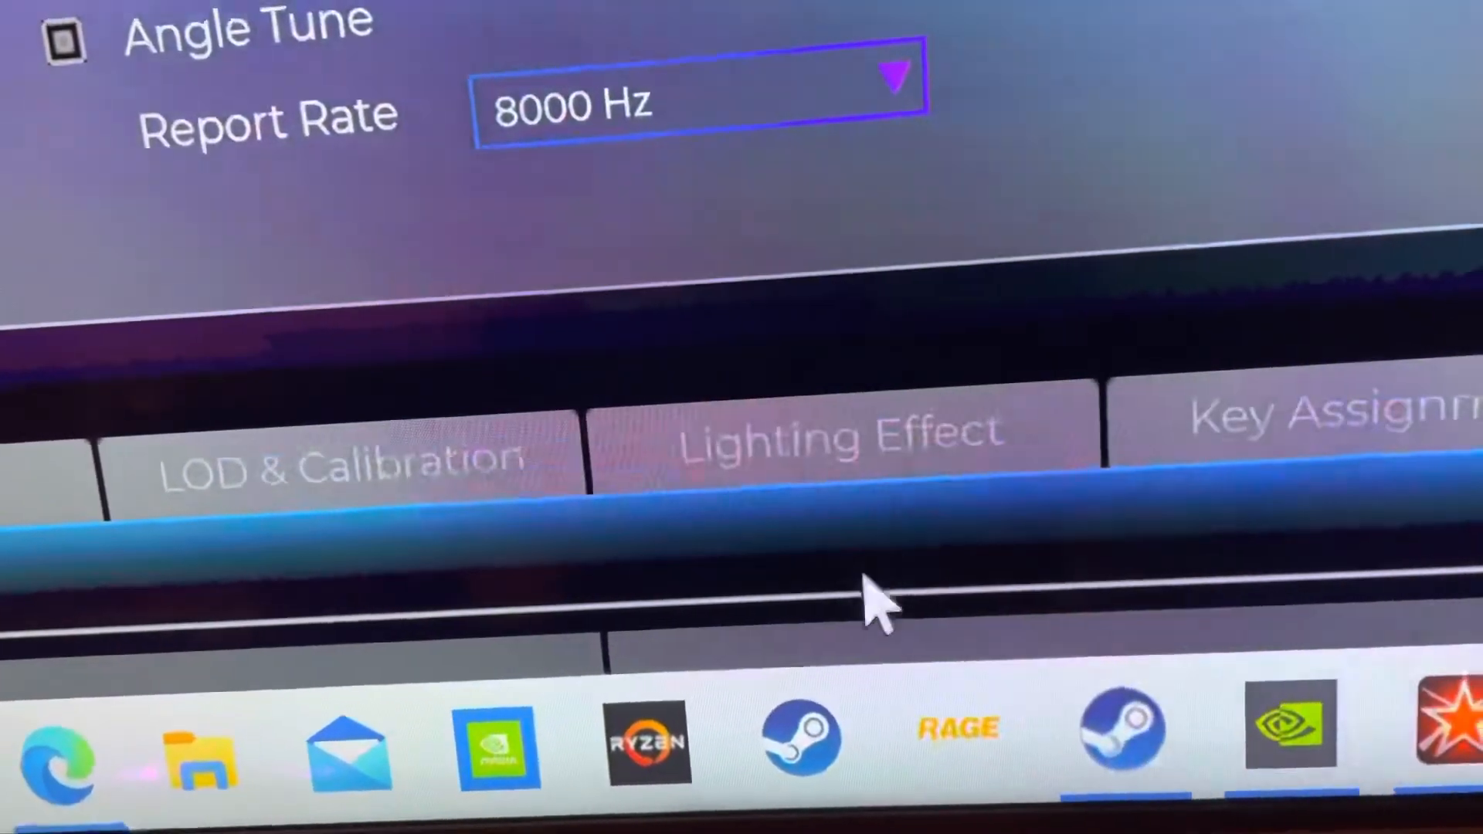